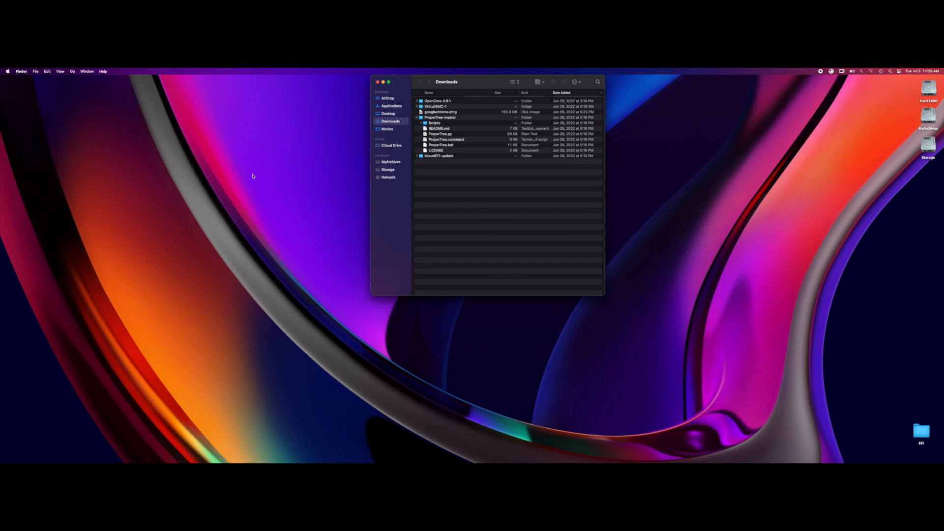
mouse_move(444, 189)
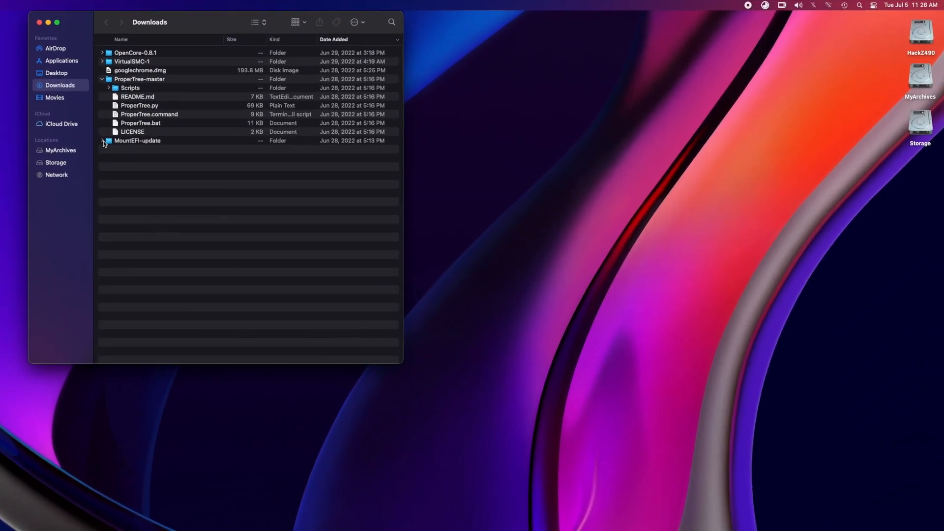
Step: Launch MountEFI.command from the expanded MountEFI-update folder in Downloads
left_click(102, 141)
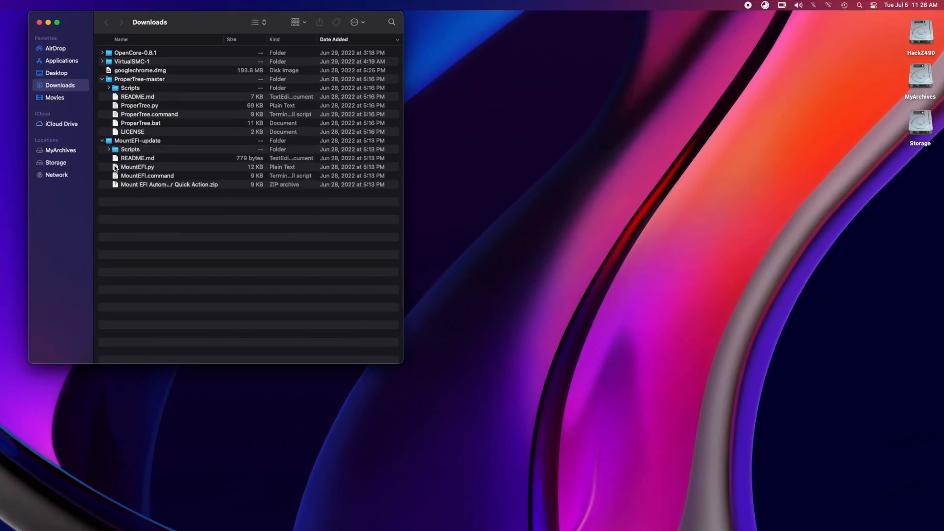
double_click(146, 175)
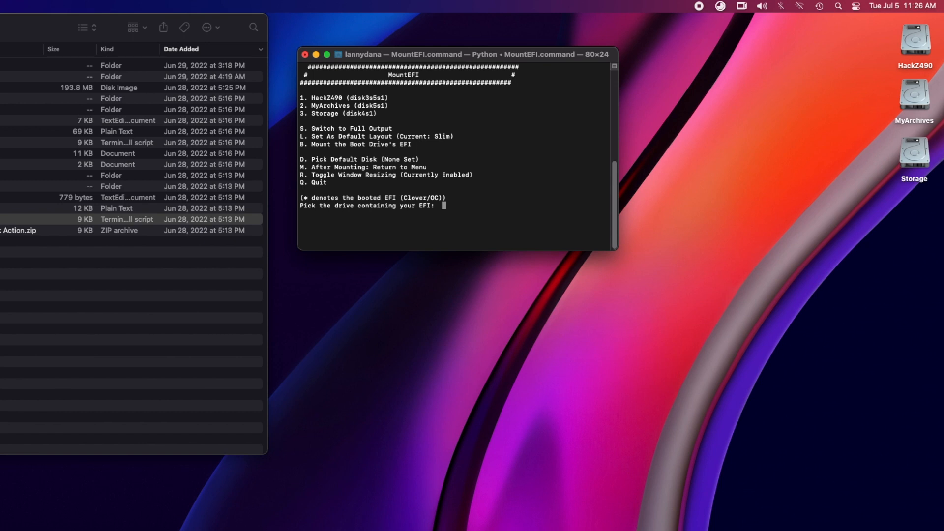
Step: Pick drive 1 (HackZ490) and submit the admin password to mount its EFI partition
type("1")
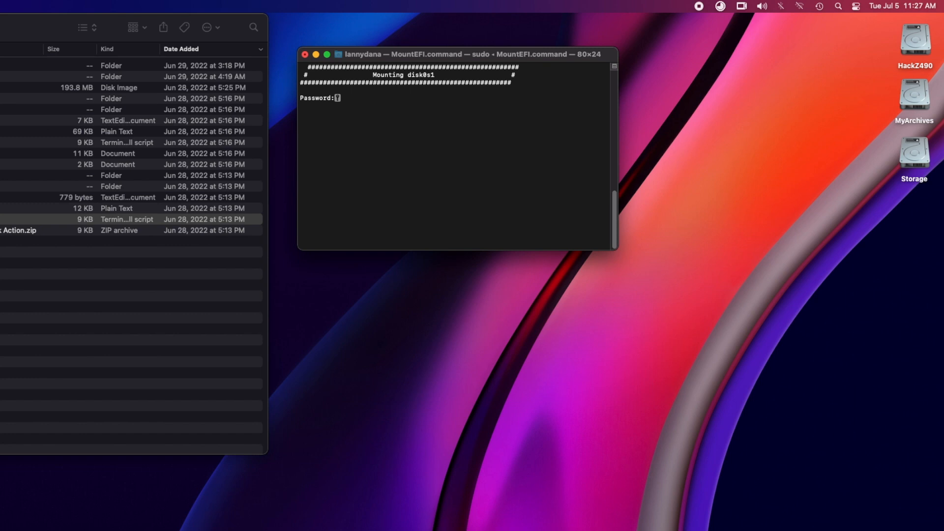
key("enter")
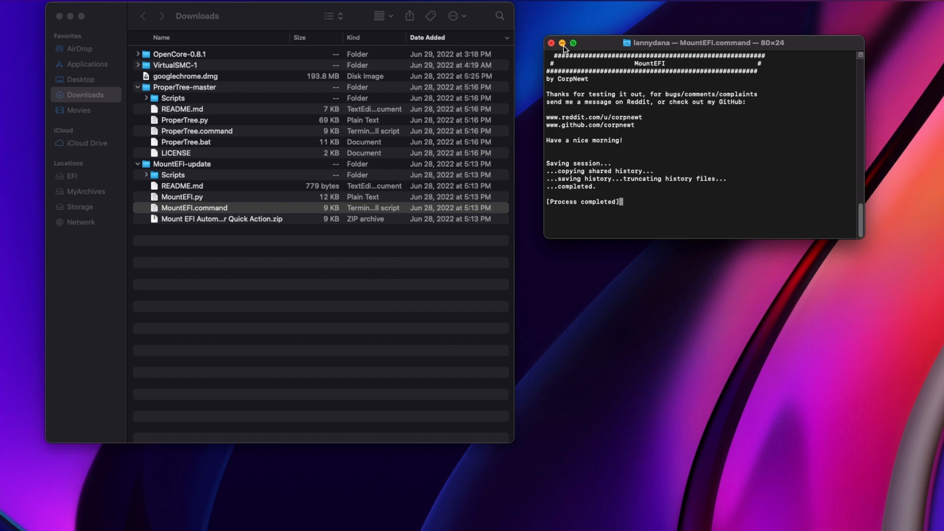
Step: Close the finished MountEFI window and launch ProperTree.command
left_click(548, 42)
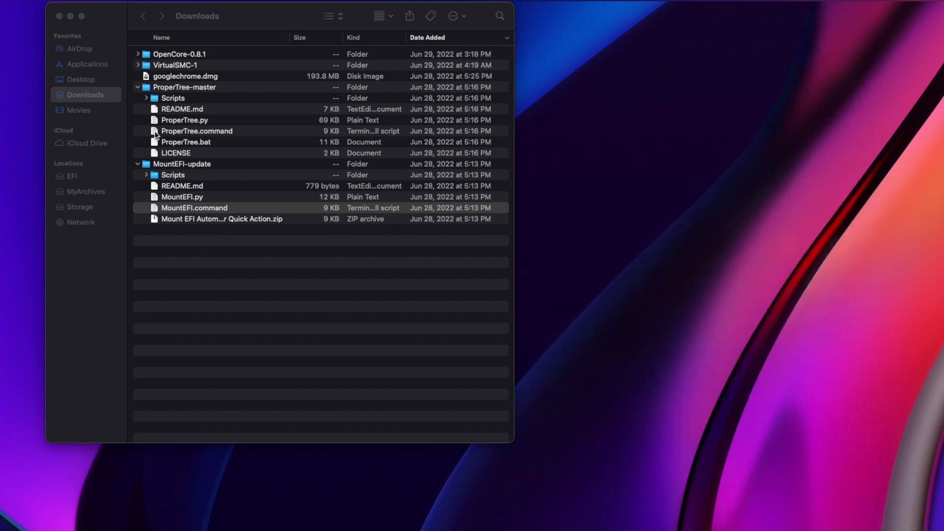
double_click(197, 131)
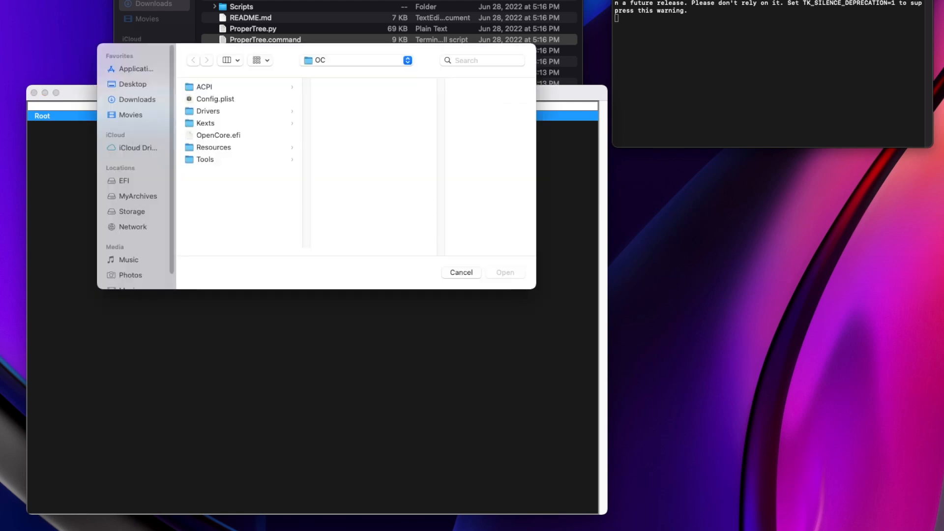
Step: Open Config.plist from Desktop > EFI > OC in ProperTree's Open dialog
left_click(133, 85)
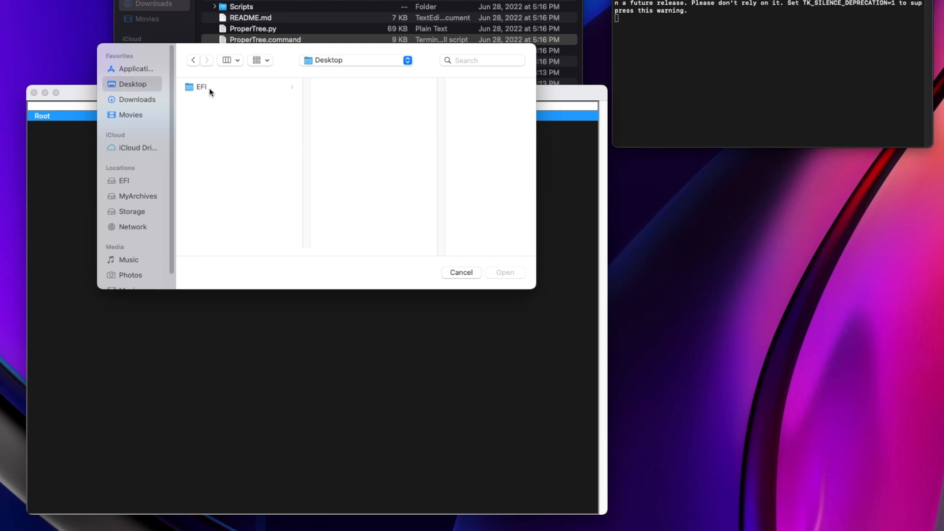
left_click(202, 86)
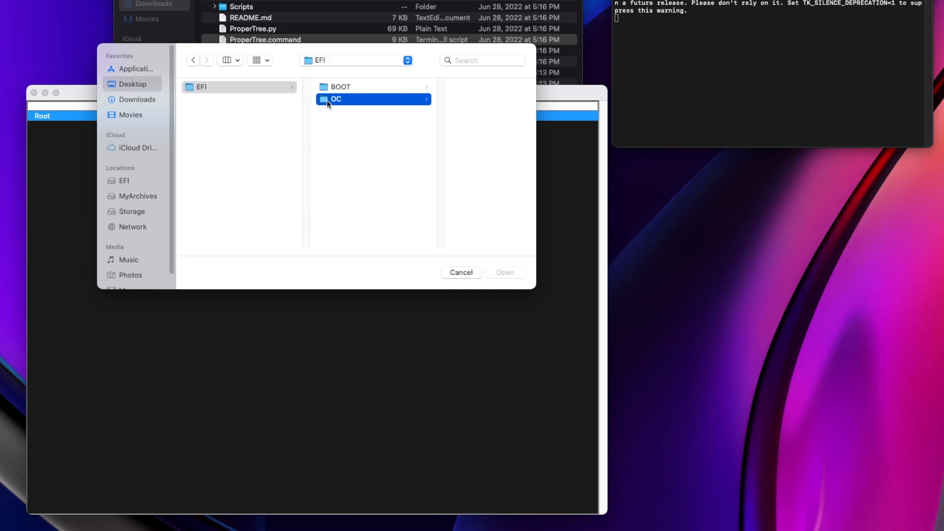
left_click(336, 98)
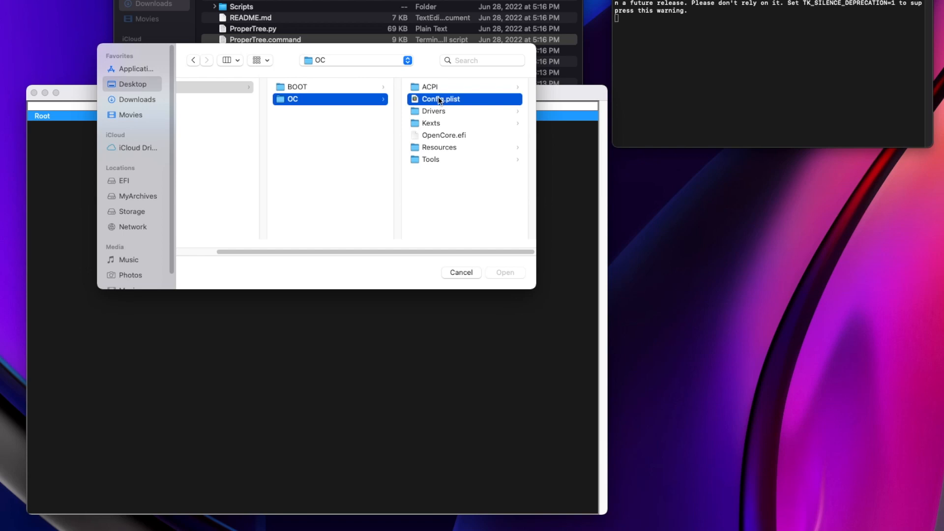
left_click(505, 272)
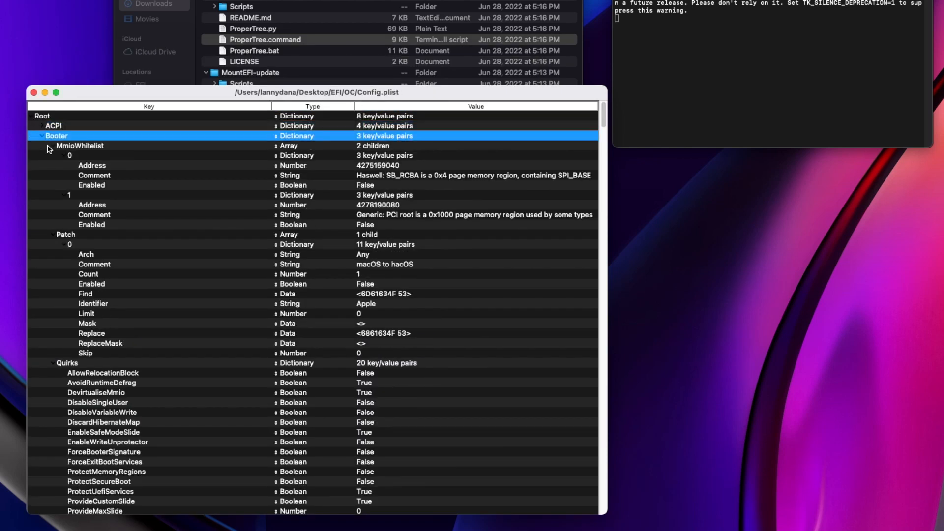
Step: Collapse Booter and Kernel Add, then set Kernel > Quirks > XhciPortLimit to False
left_click(41, 136)
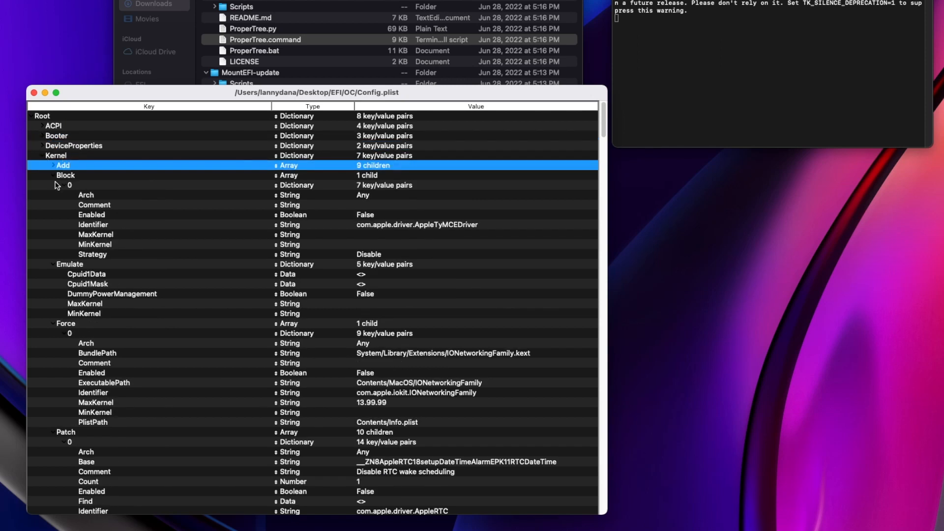
left_click(53, 186)
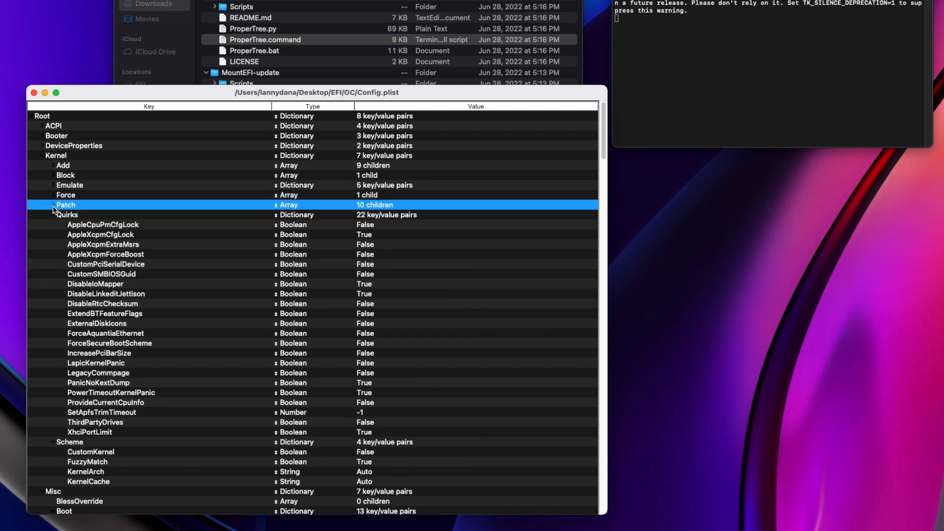
mouse_move(105, 434)
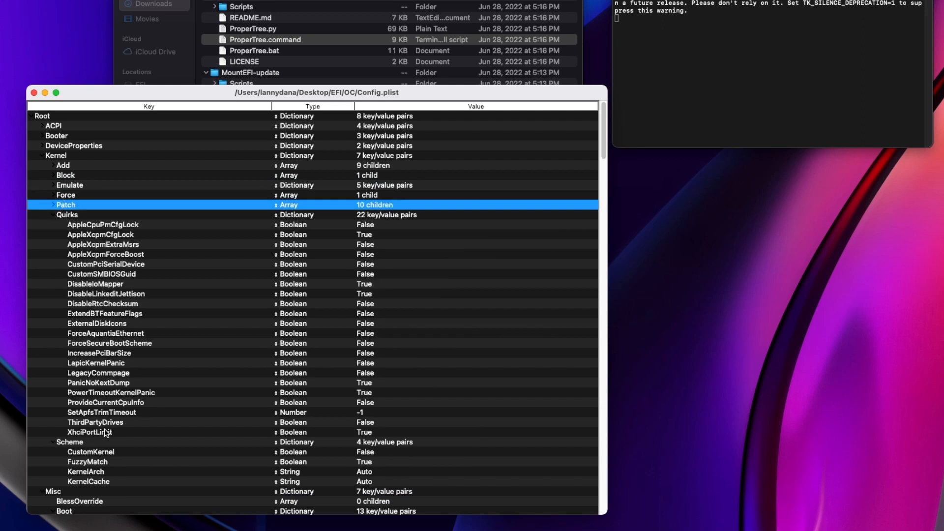
left_click(91, 431)
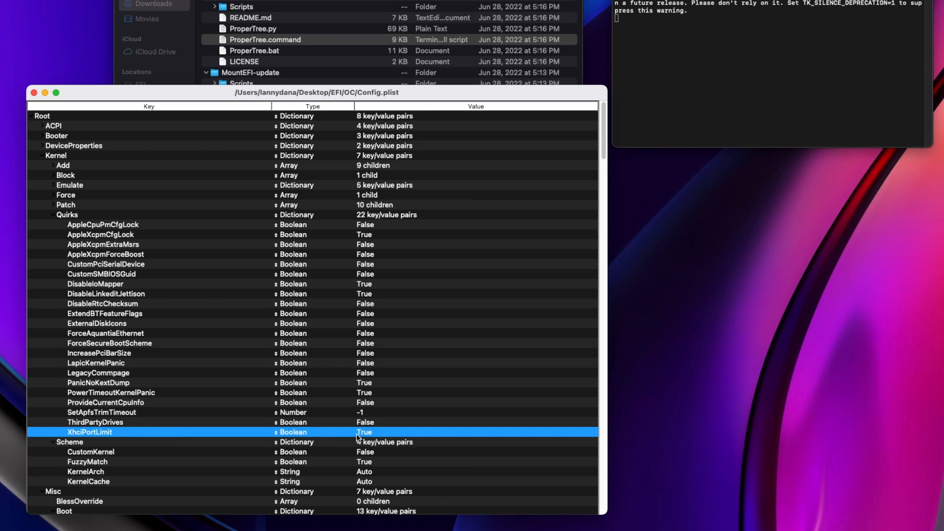
left_click(363, 432)
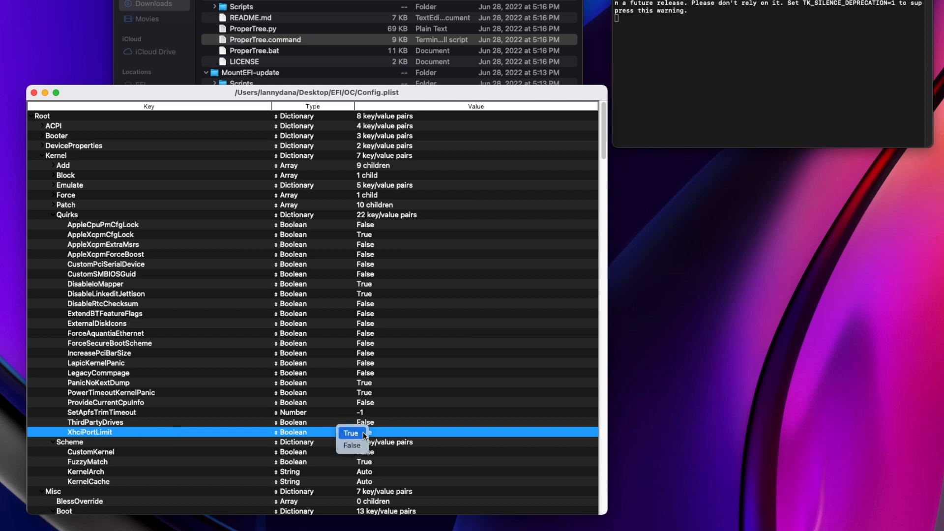
left_click(360, 444)
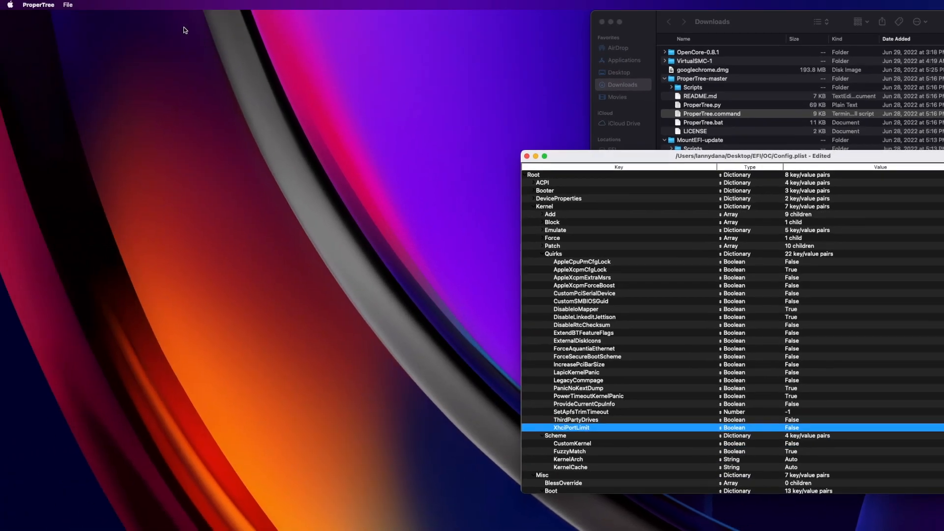
Step: Save the edited Config.plist and quit ProperTree via Quit Python
left_click(68, 5)
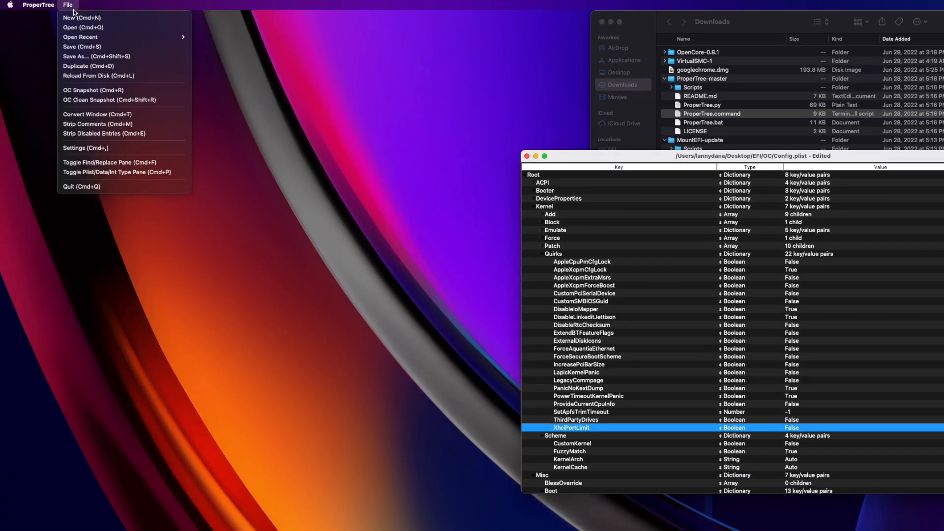
left_click(81, 46)
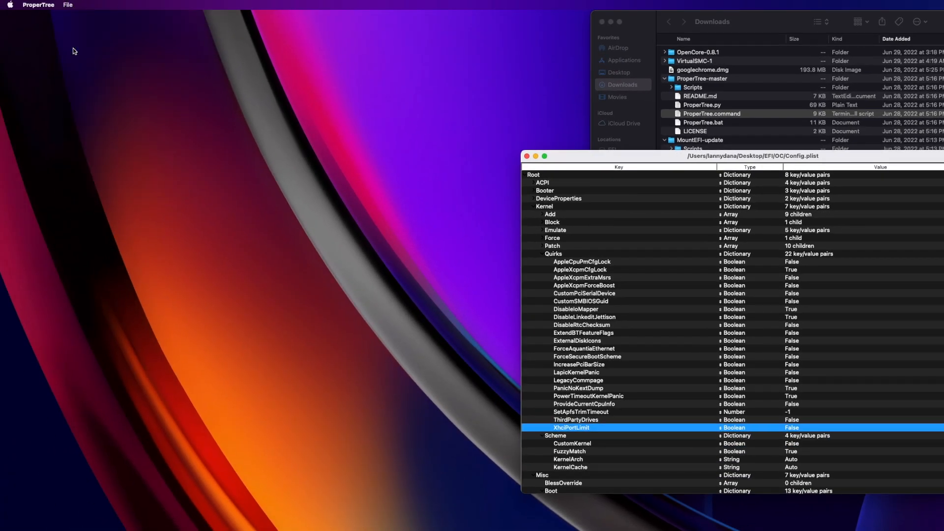
left_click(38, 5)
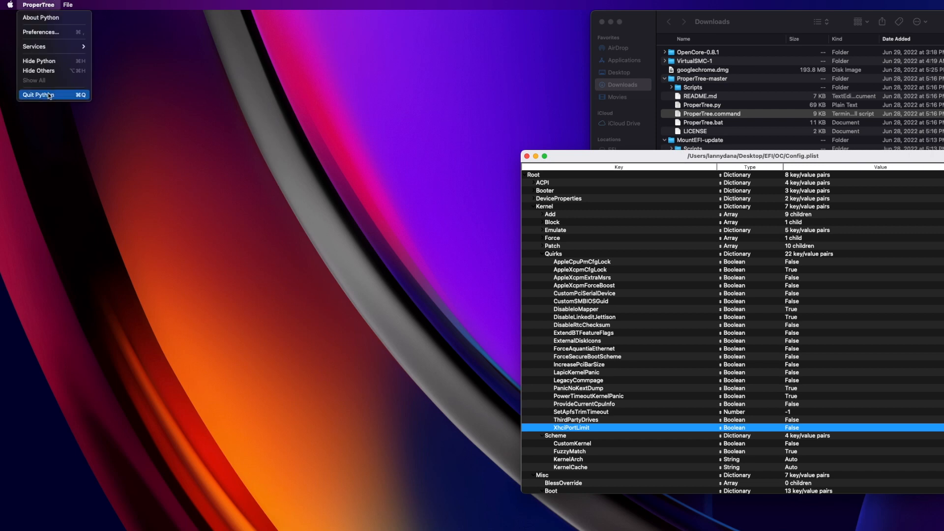
left_click(39, 94)
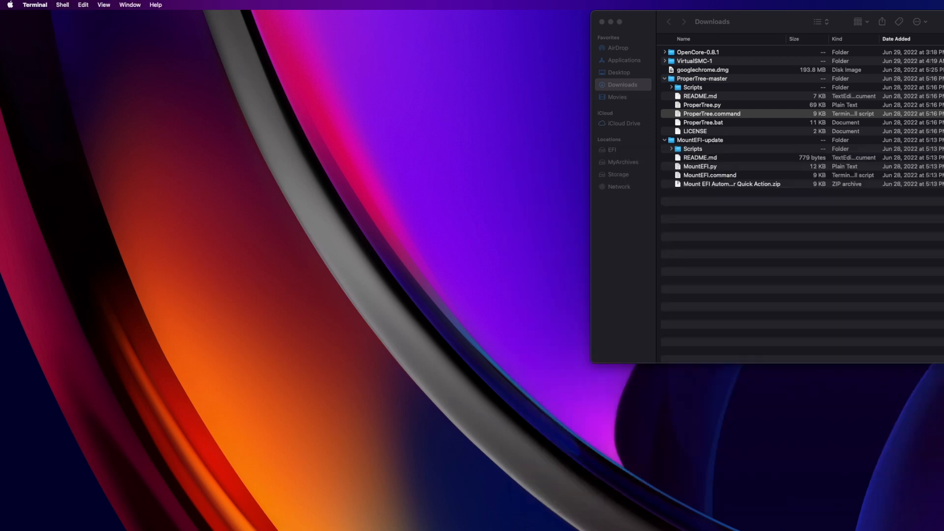
Step: Quit Terminal and bring up the context menu for the mounted EFI drive
left_click(34, 4)
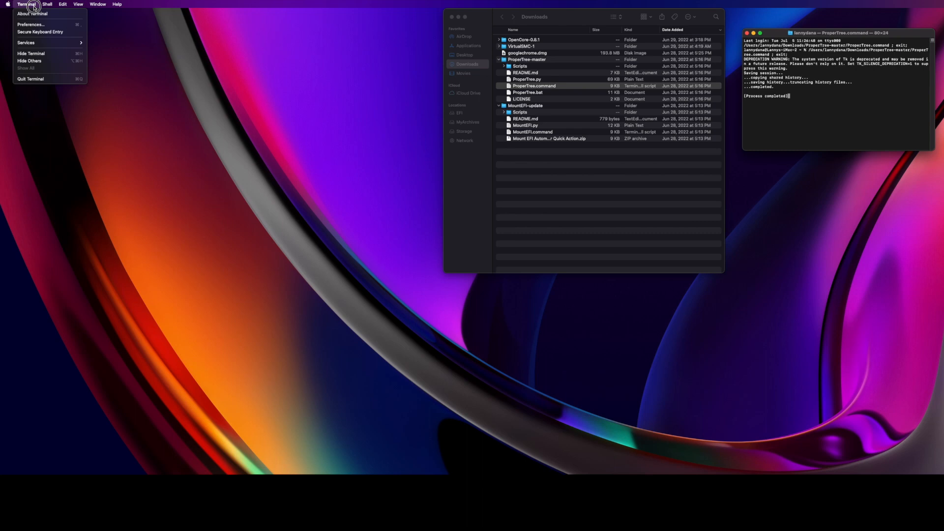
mouse_move(31, 79)
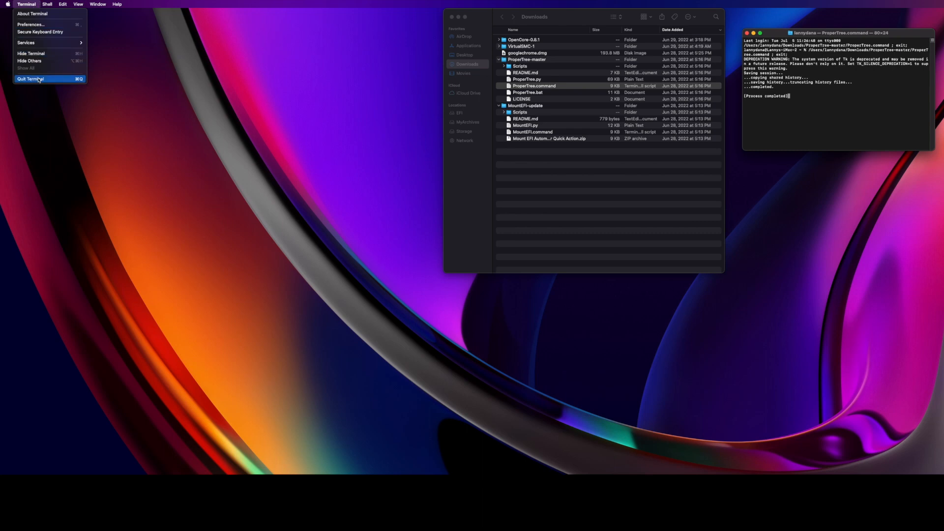
left_click(31, 78)
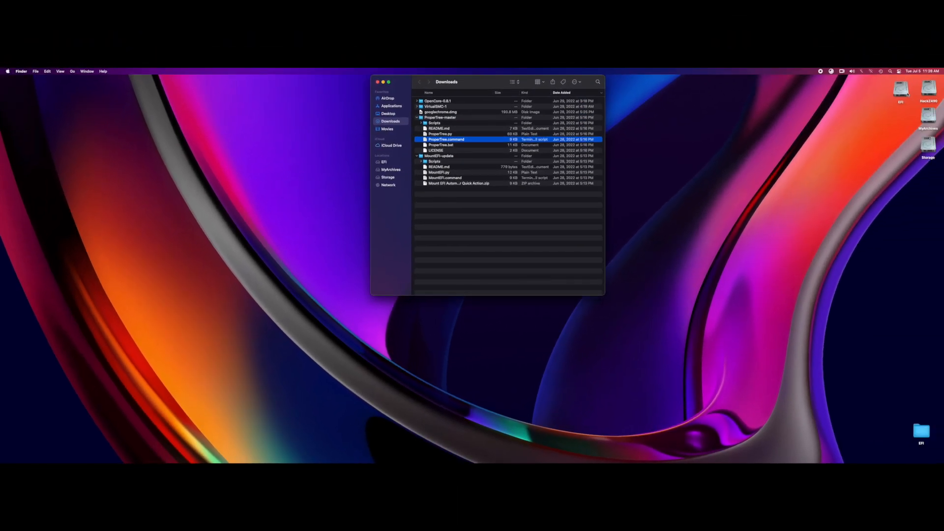
right_click(898, 89)
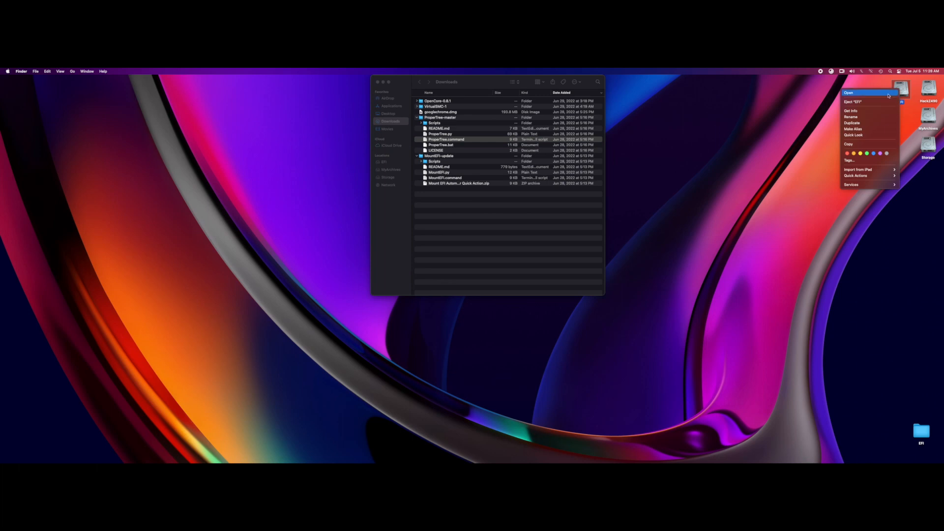